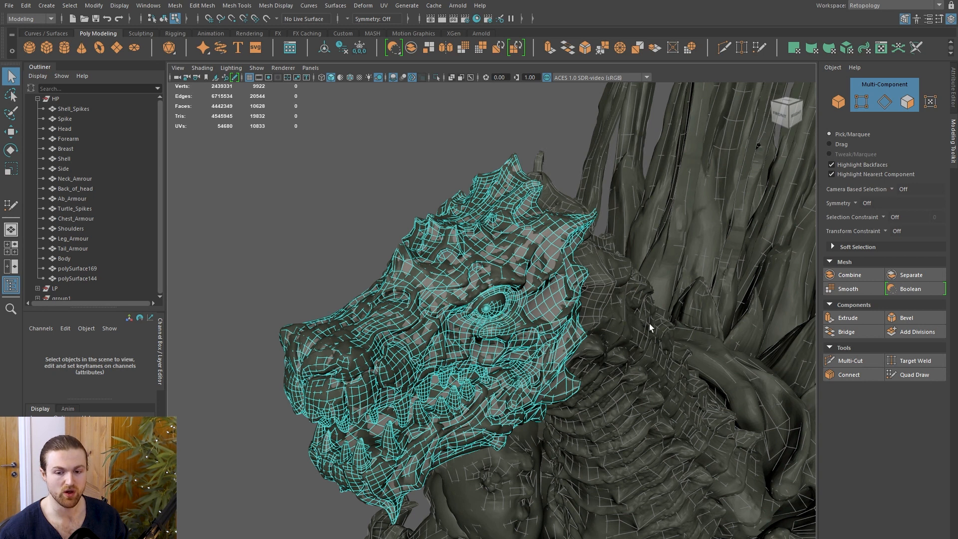
- Make the HP Head mesh live and start Quad Draw over it
{"action": "left_click", "coordinate": [914, 374]}
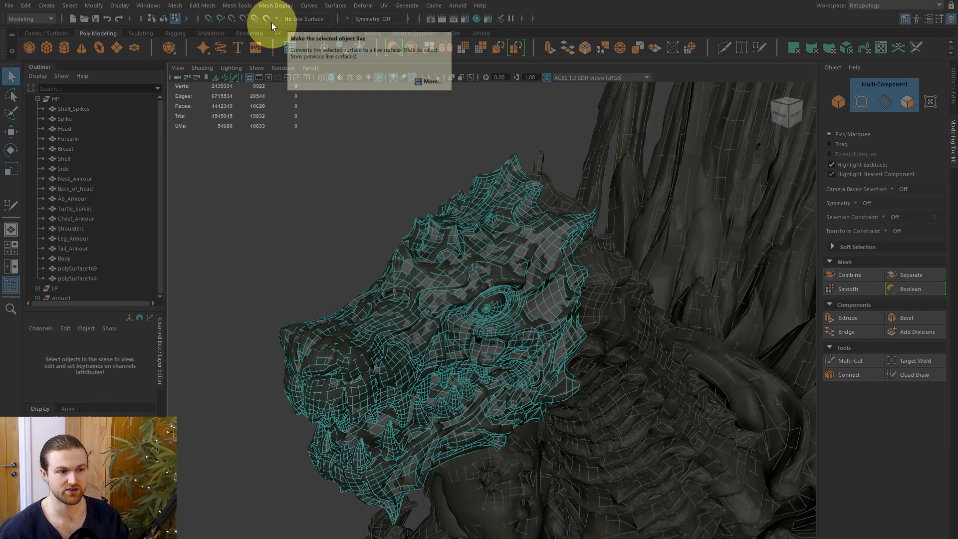
{"action": "mouse_move", "coordinate": [270, 22]}
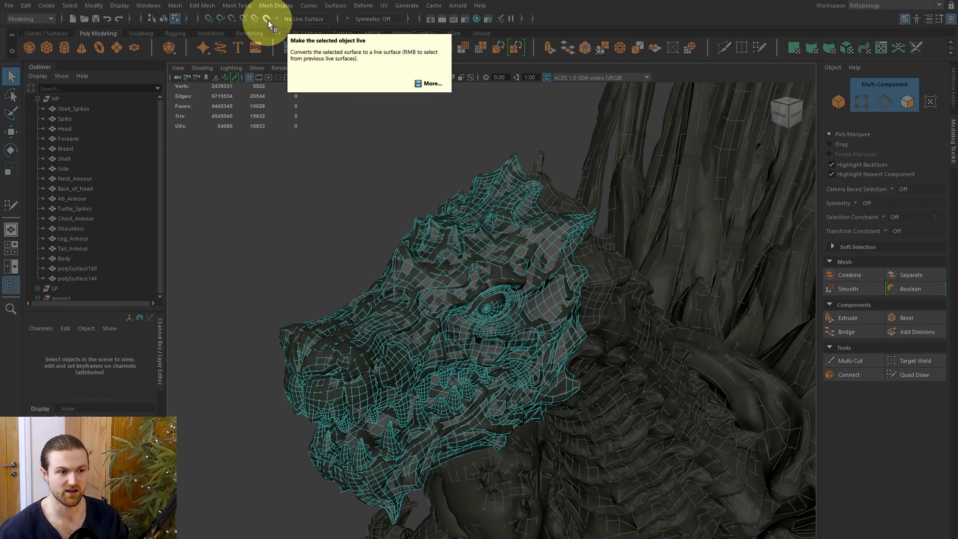
{"action": "left_click", "coordinate": [64, 129]}
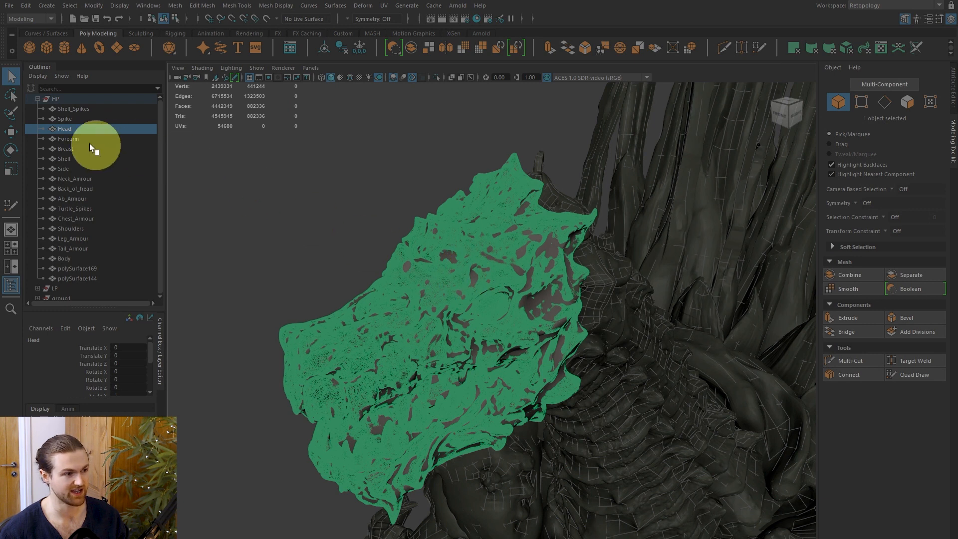
{"action": "mouse_move", "coordinate": [64, 129]}
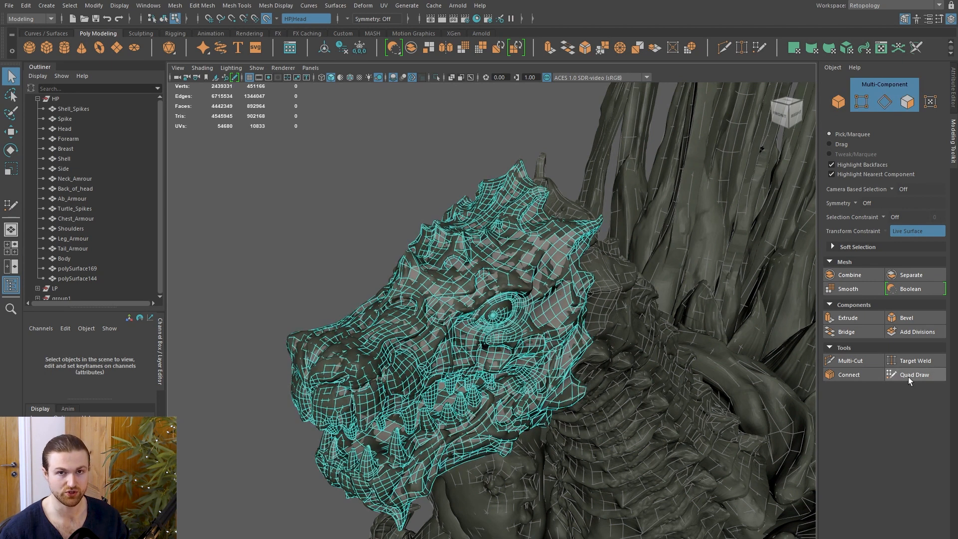
{"action": "mouse_move", "coordinate": [909, 379]}
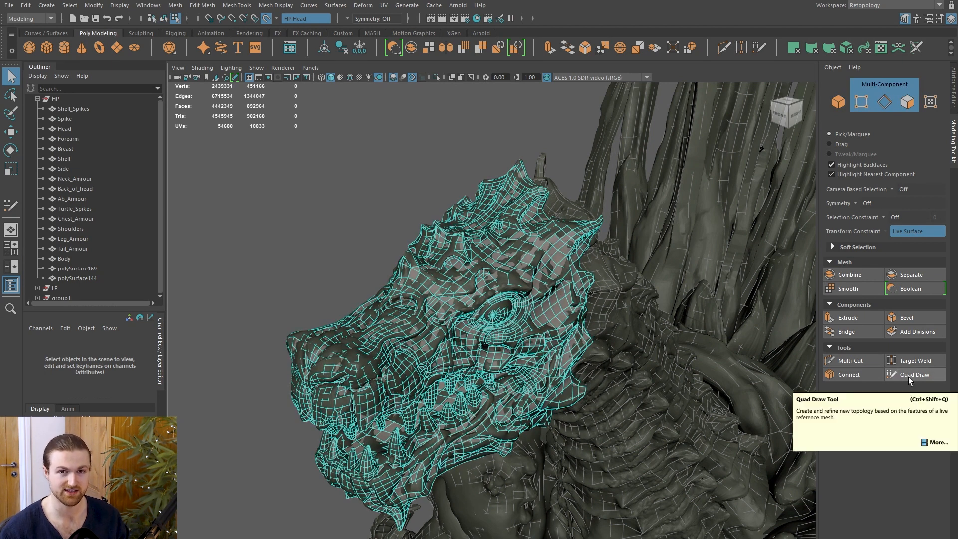
{"action": "left_click", "coordinate": [914, 374]}
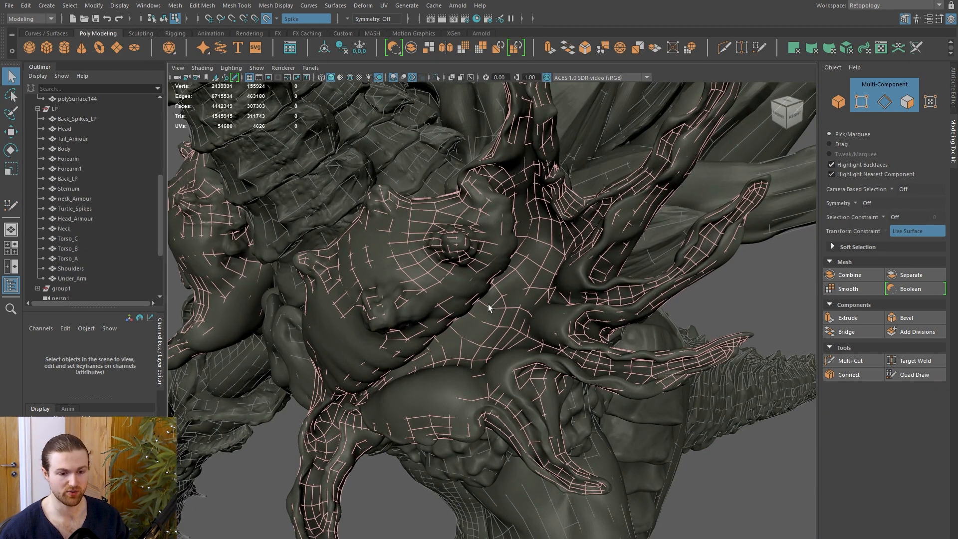
- Make HP Shoulders the live surface and start Quad Draw on the shoulder retopo mesh
{"action": "left_click", "coordinate": [914, 374]}
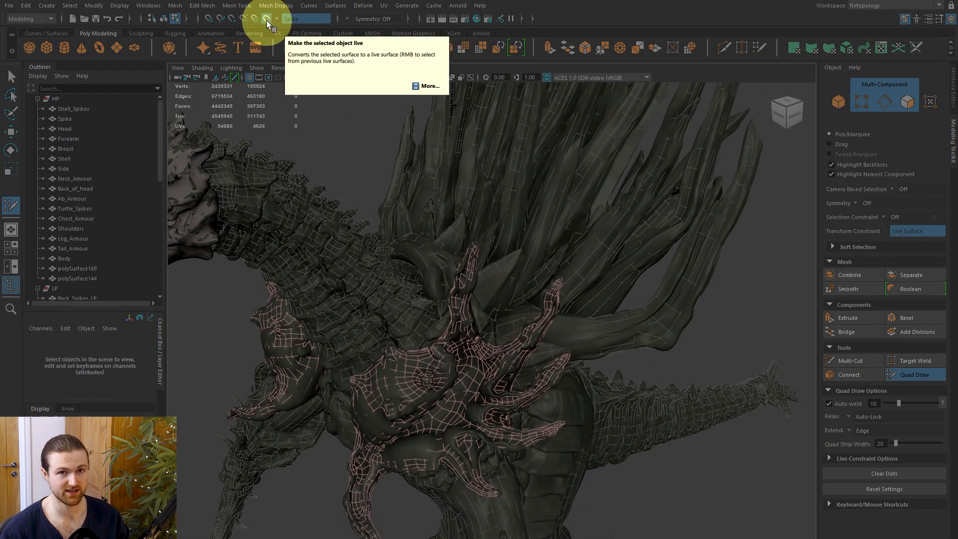
{"action": "left_click", "coordinate": [64, 159]}
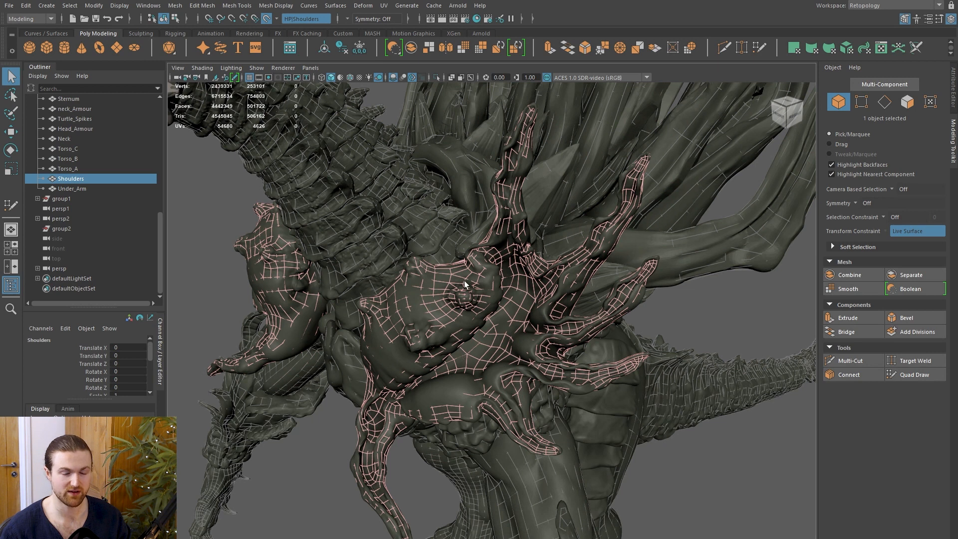
{"action": "left_click", "coordinate": [915, 375]}
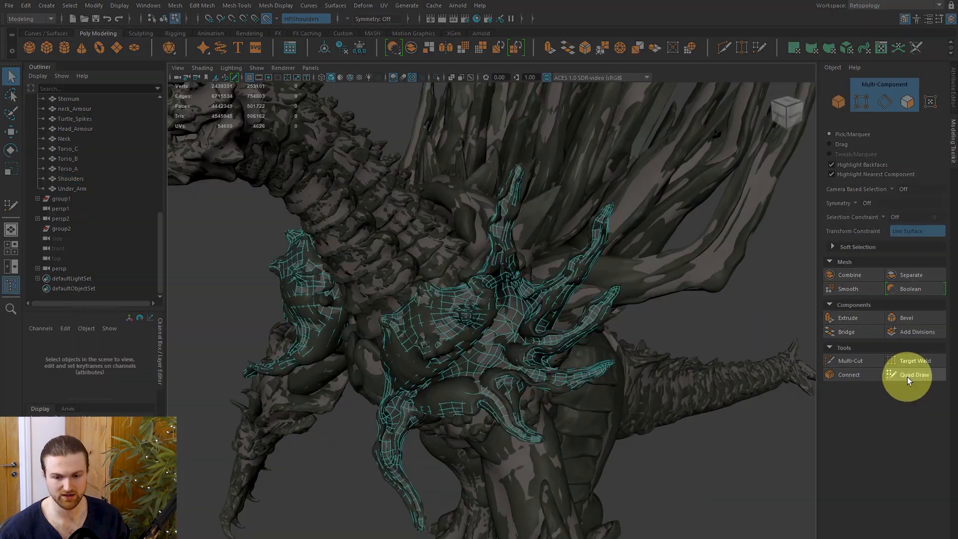
{"action": "left_click", "coordinate": [914, 374]}
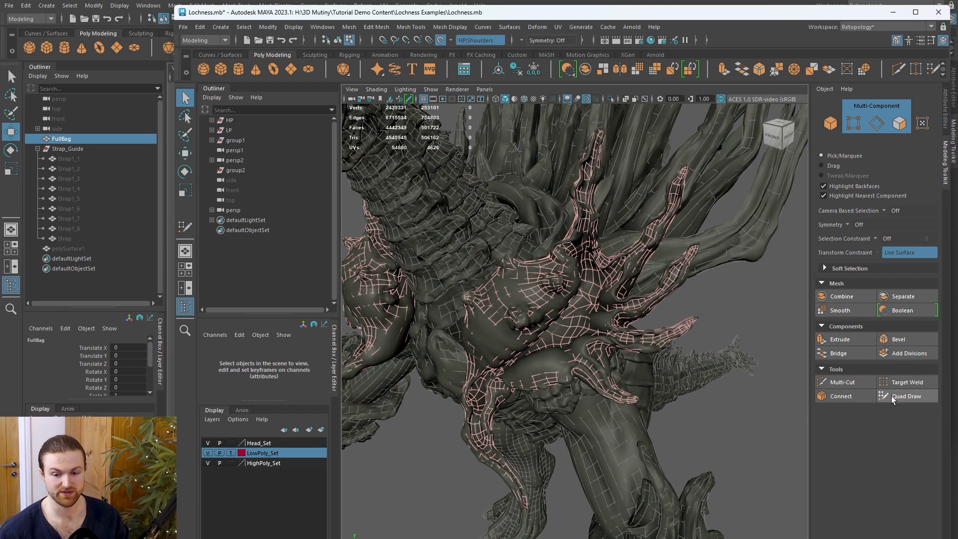
- Enable Quad Draw in the Lochness scene and toggle the LowPoly_Set layer display
{"action": "left_click", "coordinate": [906, 396]}
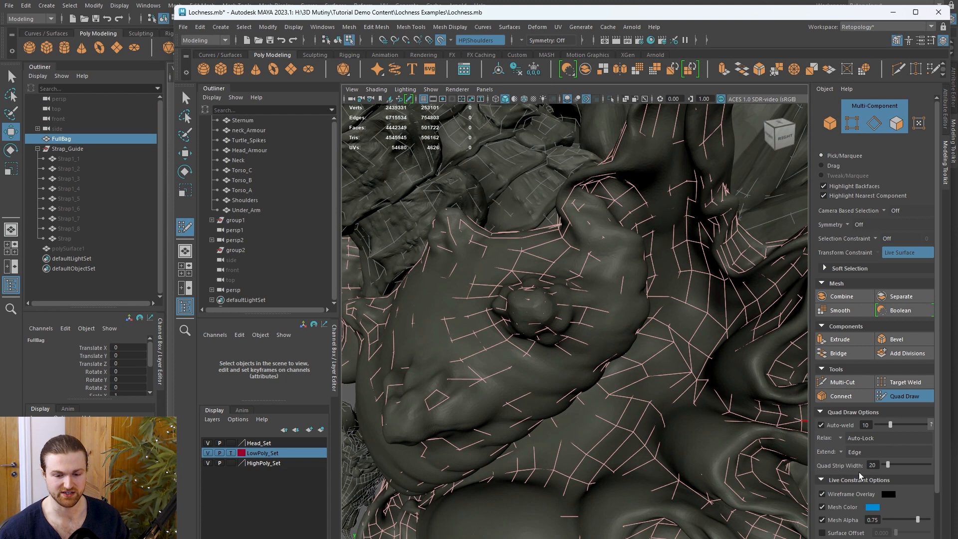
{"action": "mouse_move", "coordinate": [889, 508]}
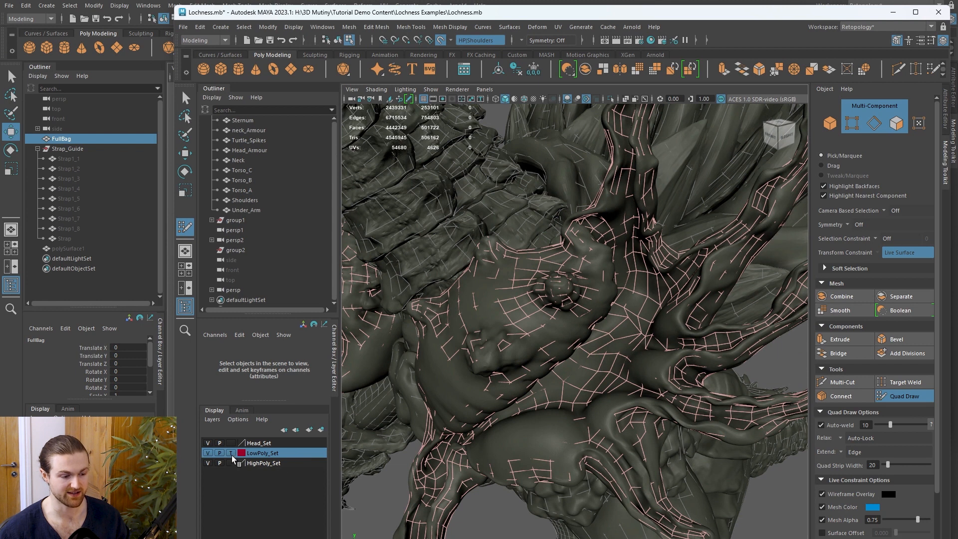
{"action": "left_click", "coordinate": [207, 453]}
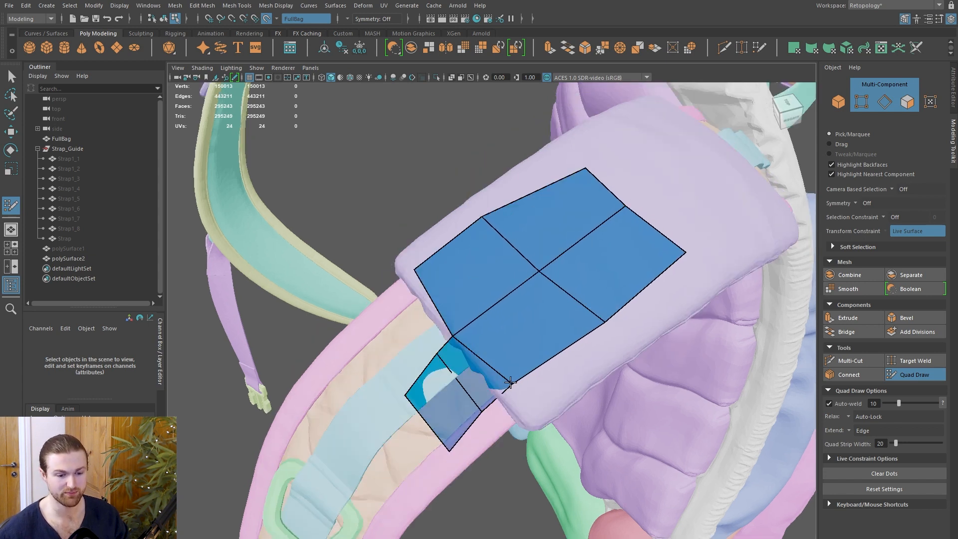
{"action": "mouse_move", "coordinate": [517, 317]}
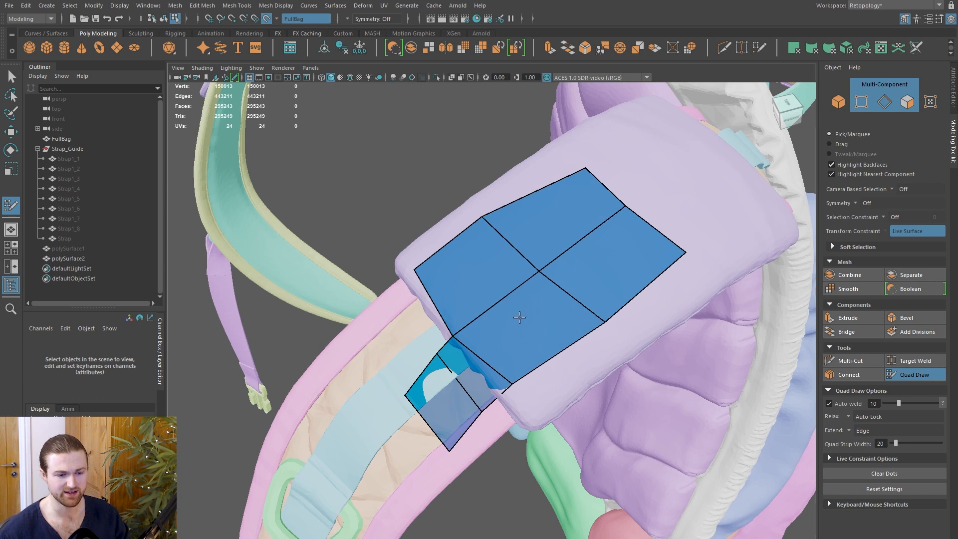
{"action": "mouse_move", "coordinate": [521, 328]}
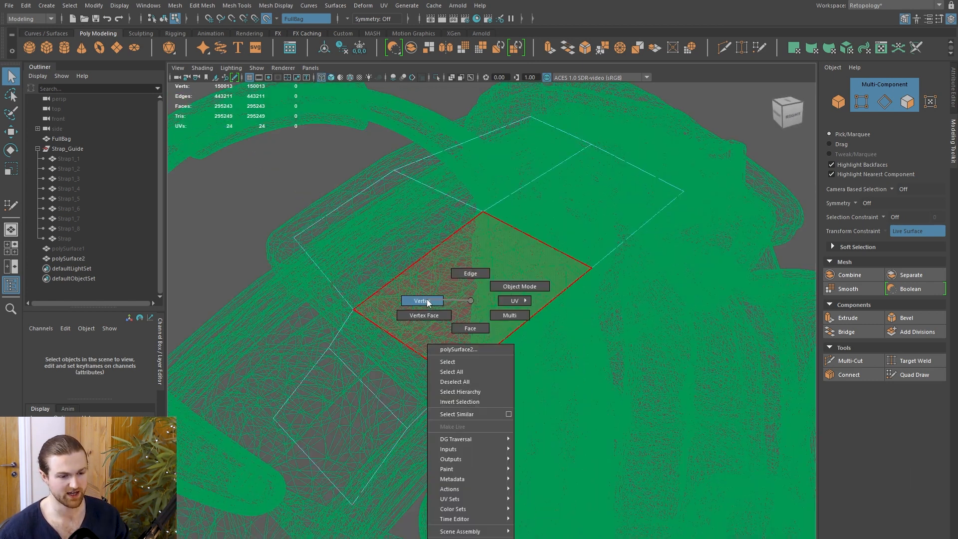
- Switch the bag retopology mesh to vertex editing to tweak the flap quads
{"action": "left_click", "coordinate": [422, 301]}
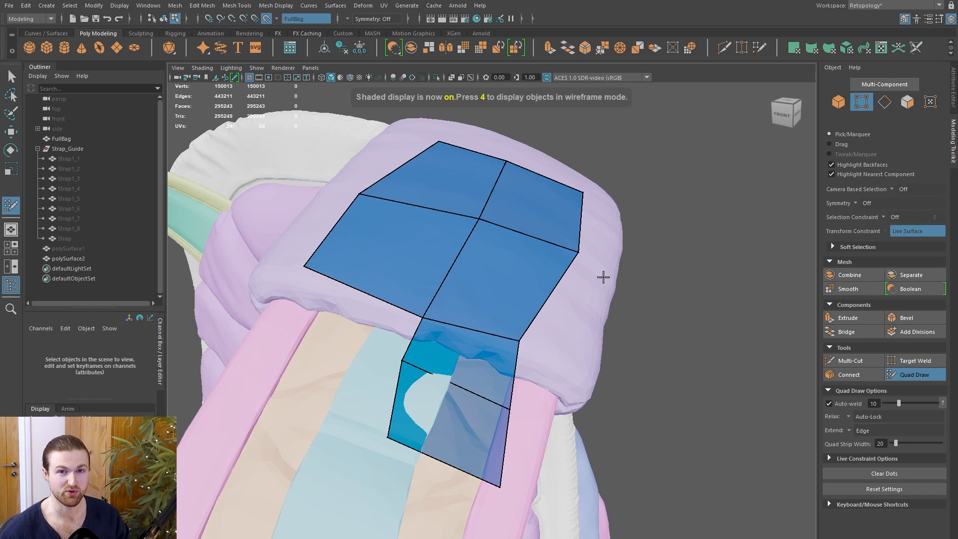
{"action": "mouse_move", "coordinate": [594, 317]}
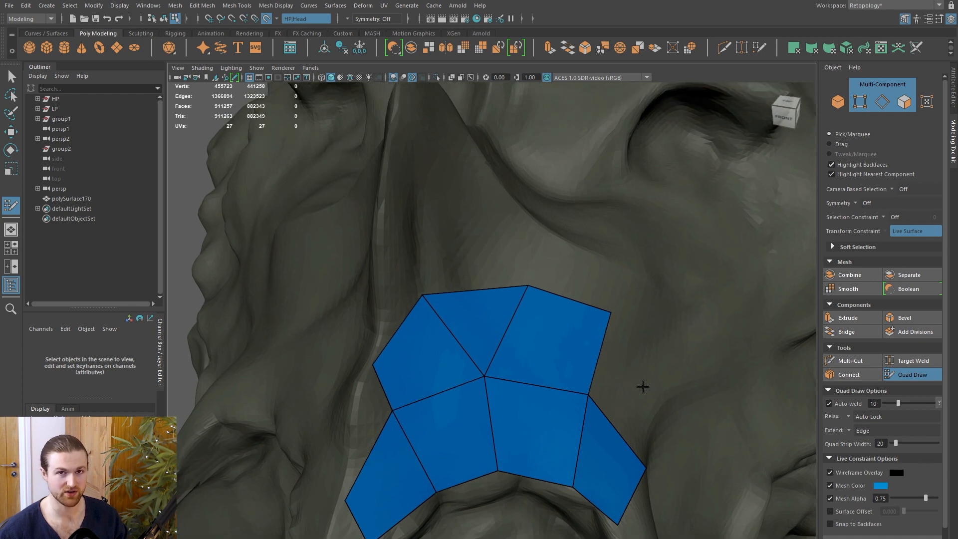
{"action": "mouse_move", "coordinate": [484, 388]}
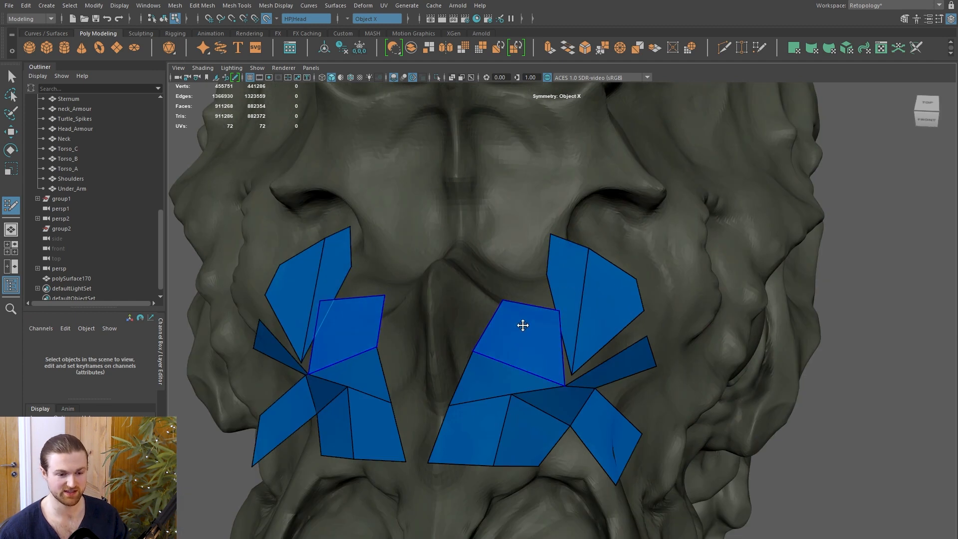
{"action": "mouse_move", "coordinate": [519, 335]}
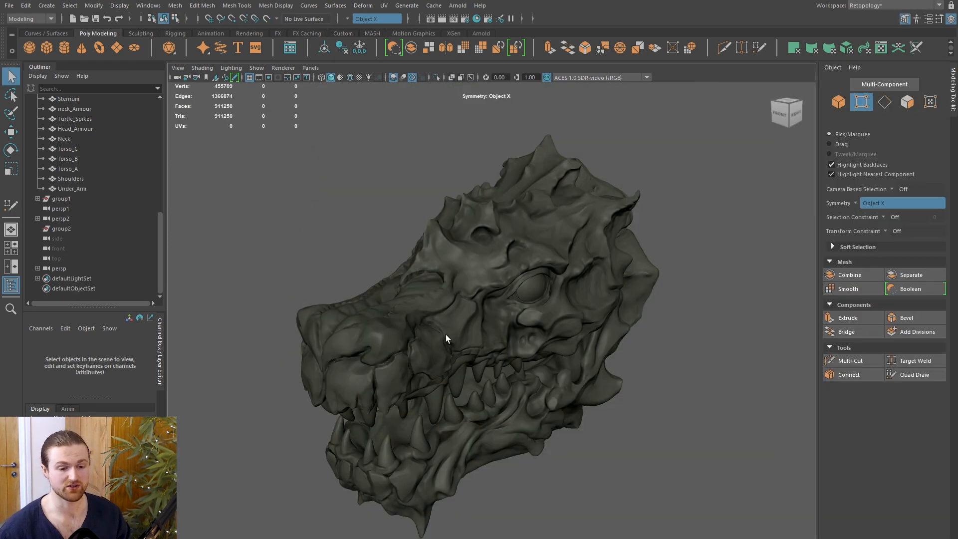
{"action": "mouse_move", "coordinate": [517, 293]}
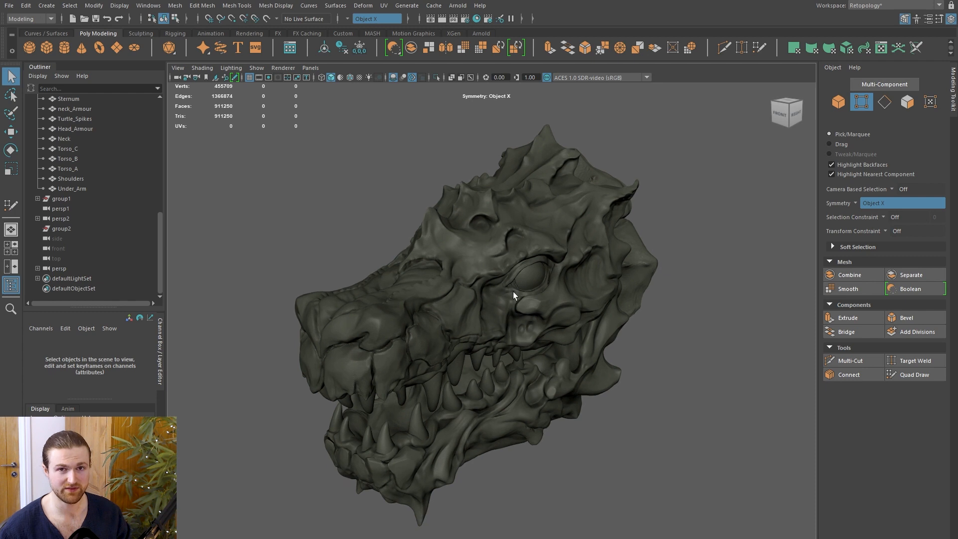
{"action": "mouse_move", "coordinate": [512, 283]}
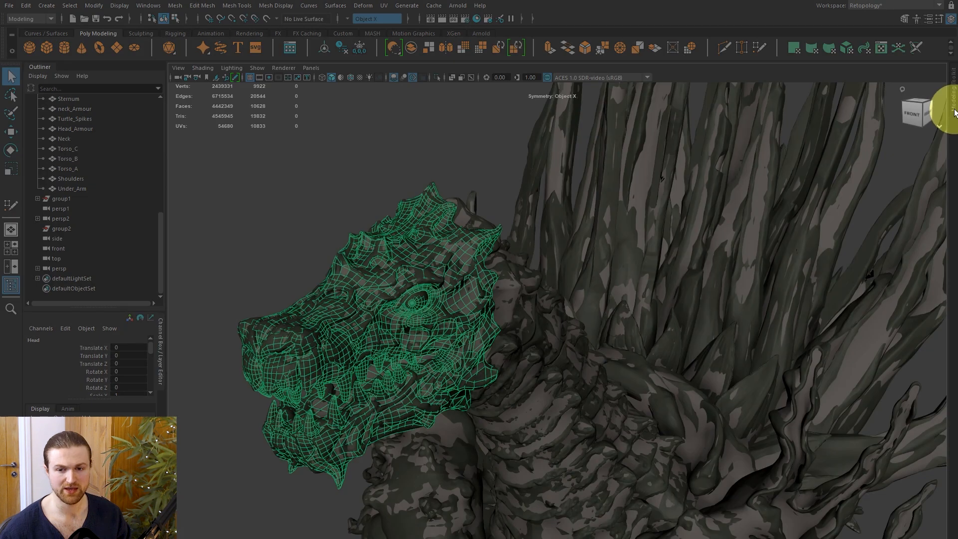
{"action": "mouse_move", "coordinate": [904, 24]}
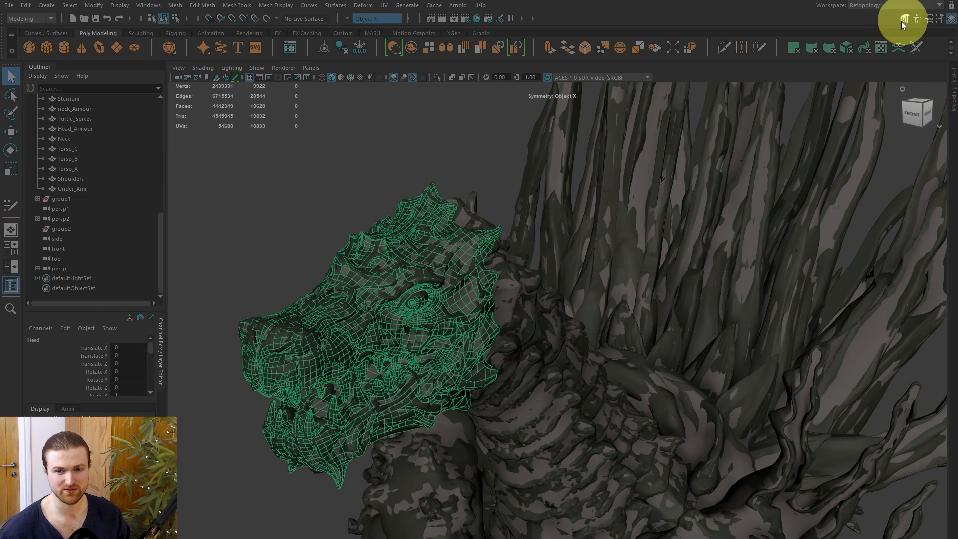
{"action": "mouse_move", "coordinate": [907, 28]}
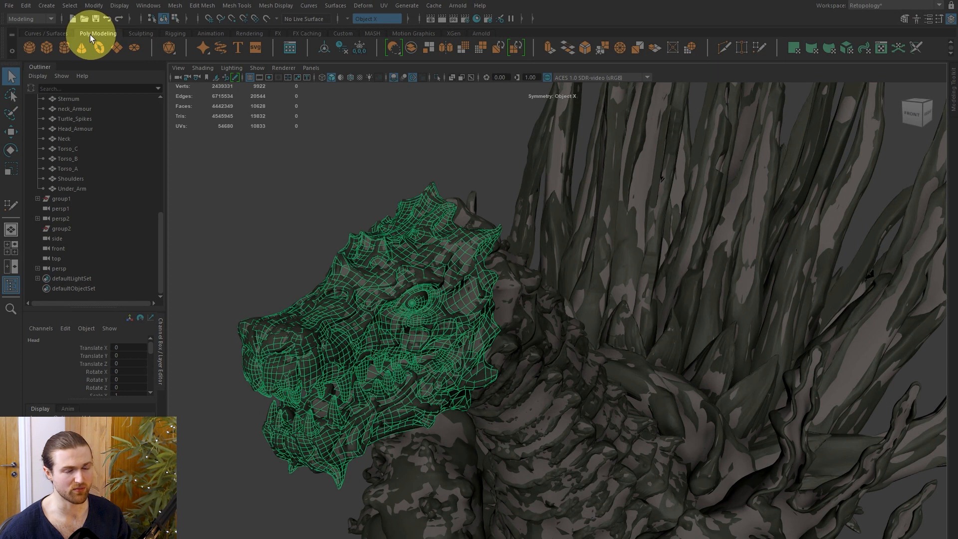
- Reset the Retopology workspace to its default panel layout
{"action": "left_click", "coordinate": [236, 5]}
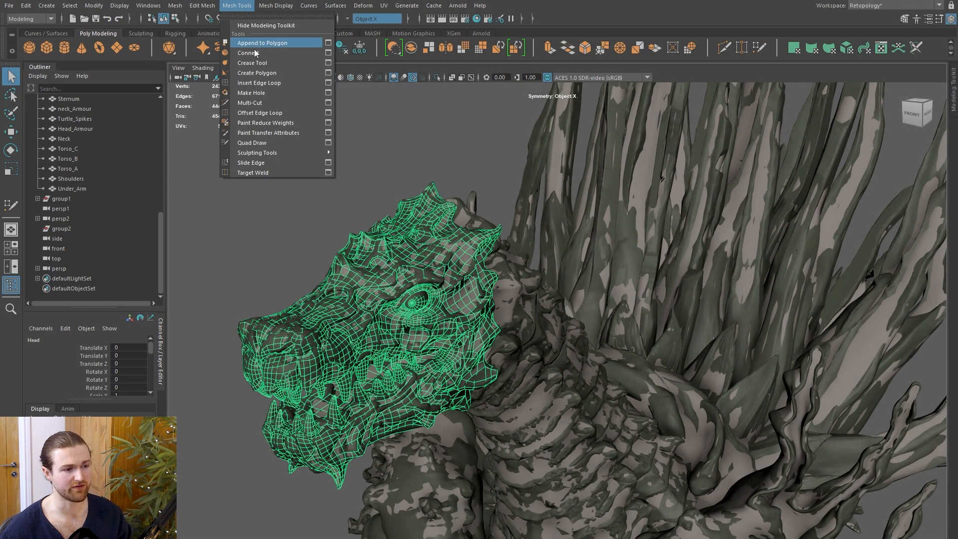
{"action": "mouse_move", "coordinate": [237, 5]}
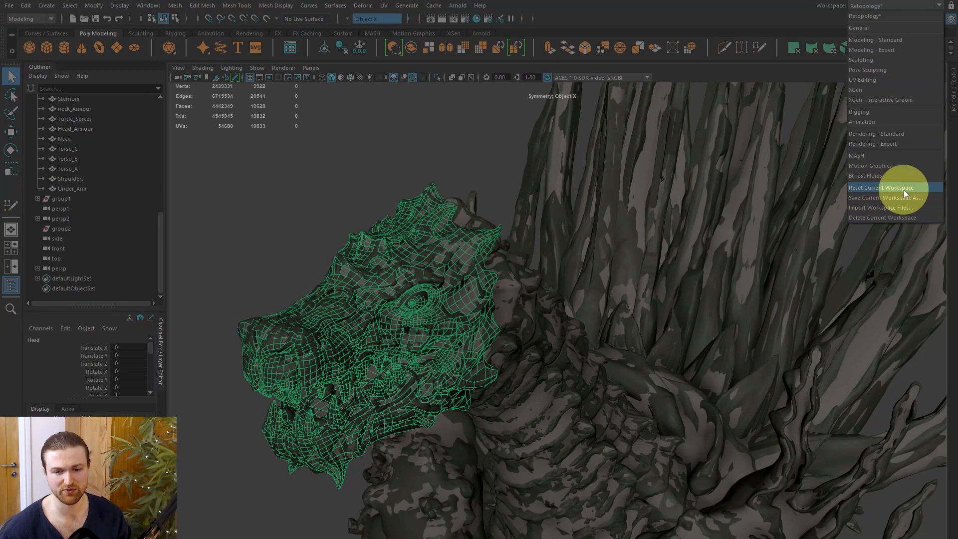
{"action": "left_click", "coordinate": [885, 188]}
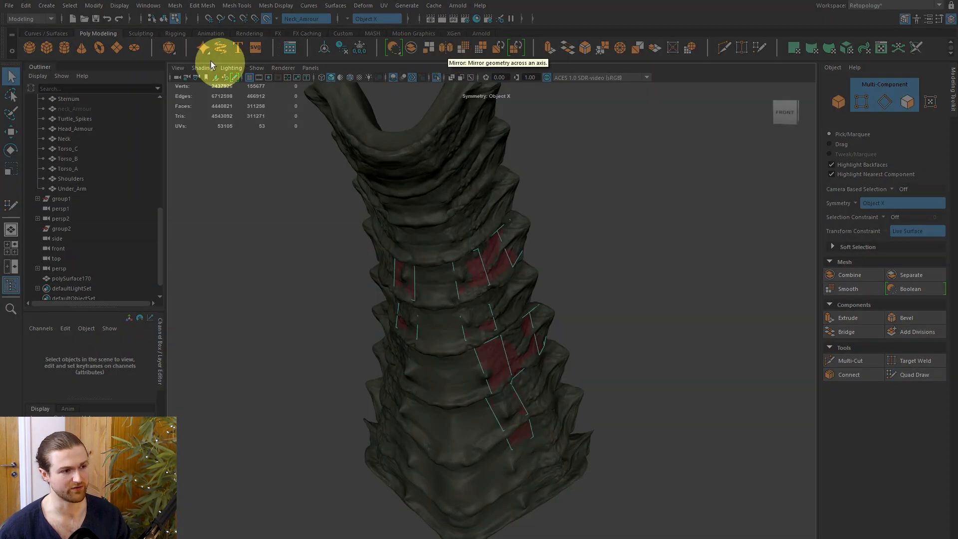
- Mirror the polySurface170 neck retopo patches across the X axis via Mesh > Mirror
{"action": "left_click", "coordinate": [175, 5]}
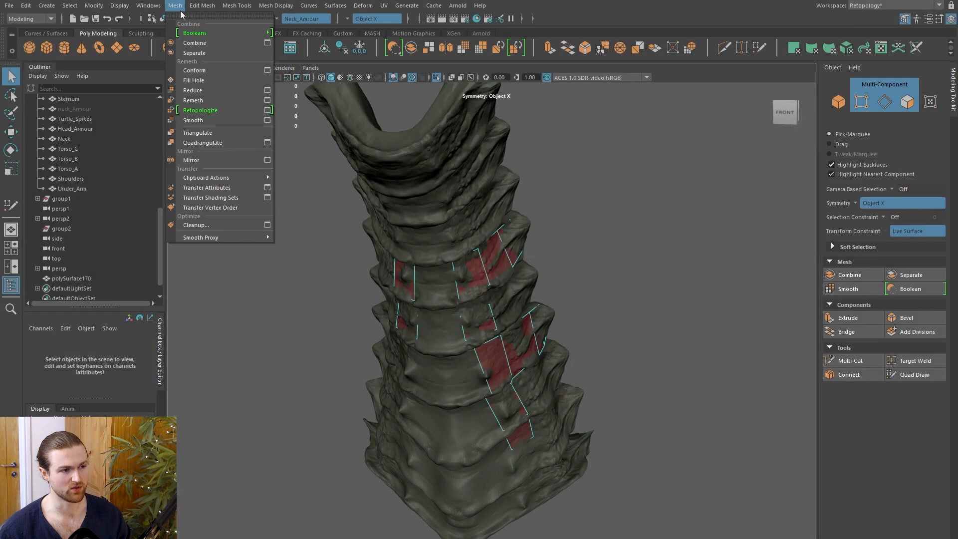
{"action": "mouse_move", "coordinate": [195, 160]}
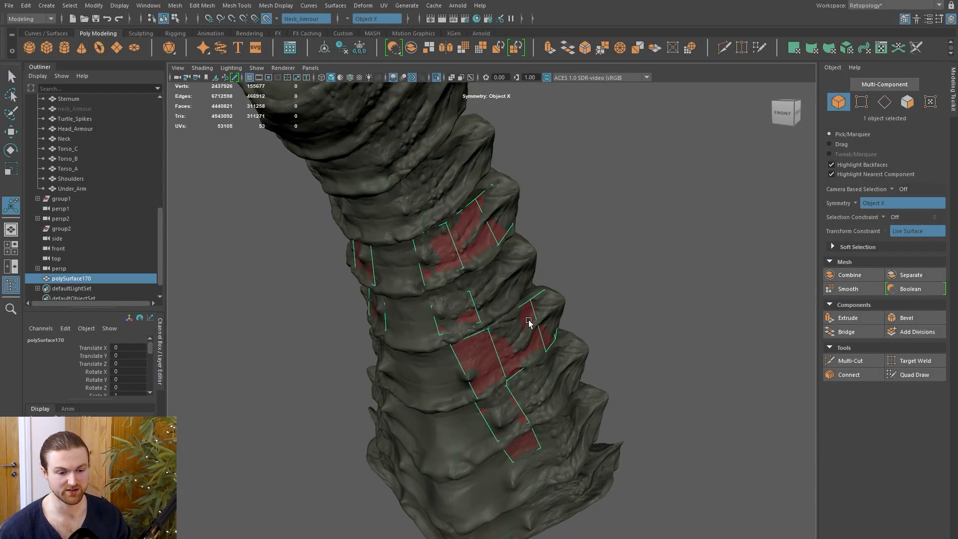
{"action": "right_click", "coordinate": [528, 322]}
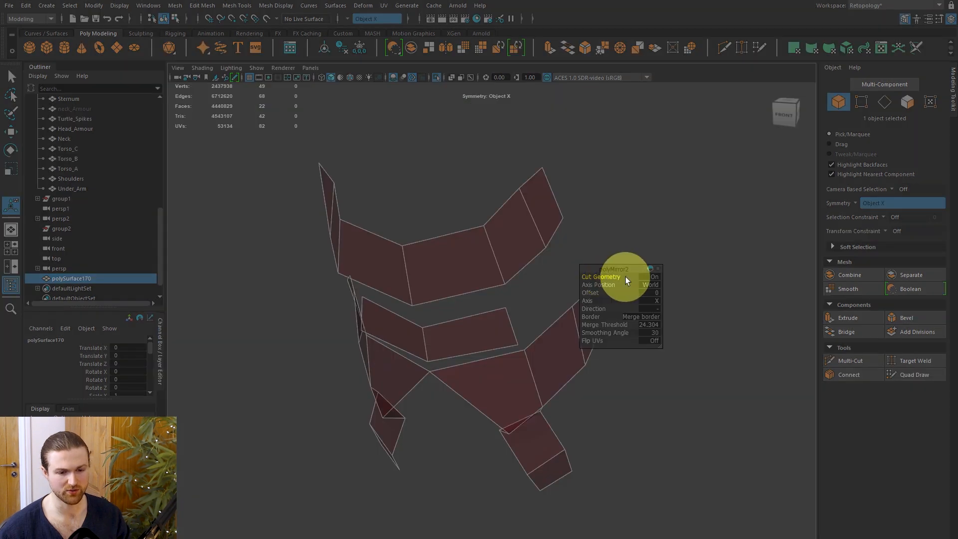
{"action": "left_click", "coordinate": [650, 276]}
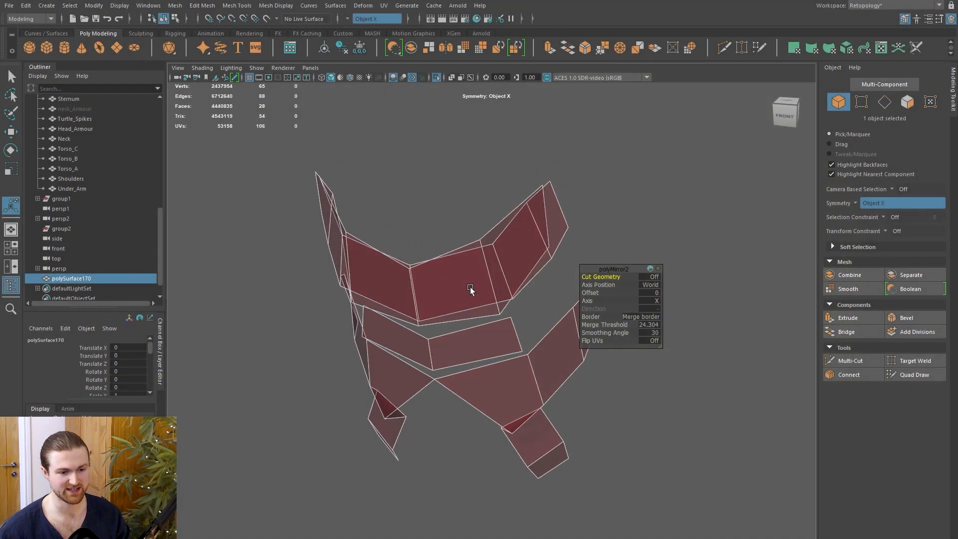
{"action": "mouse_move", "coordinate": [358, 285]}
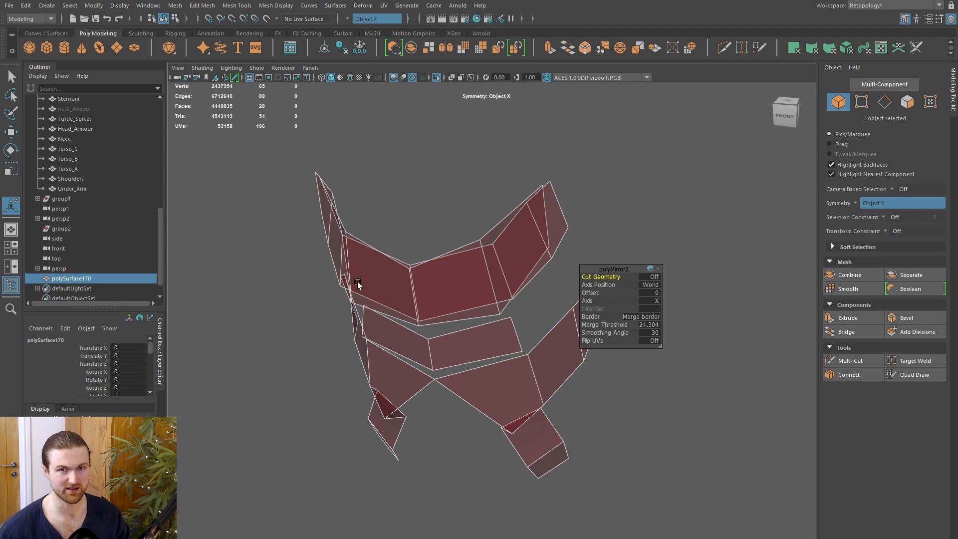
{"action": "left_click", "coordinate": [654, 277]}
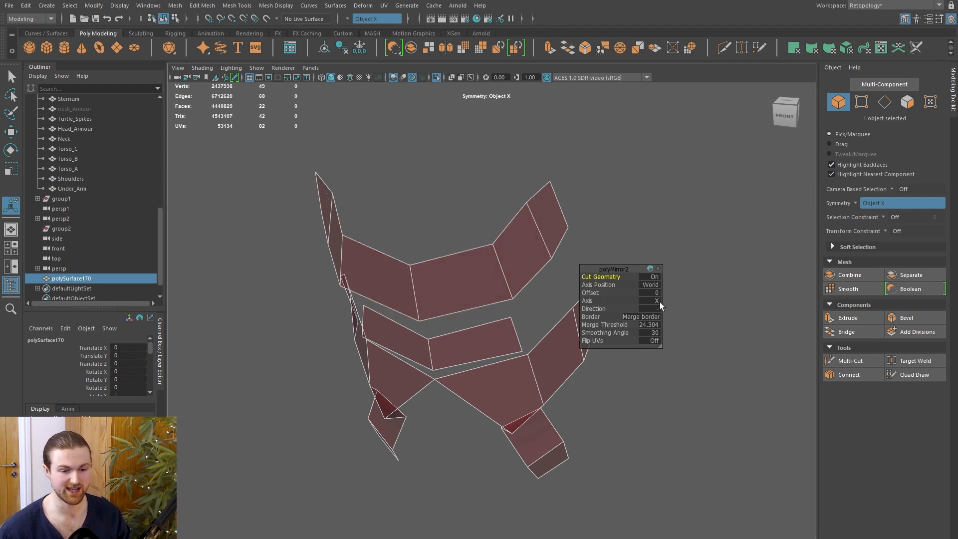
{"action": "mouse_move", "coordinate": [658, 313]}
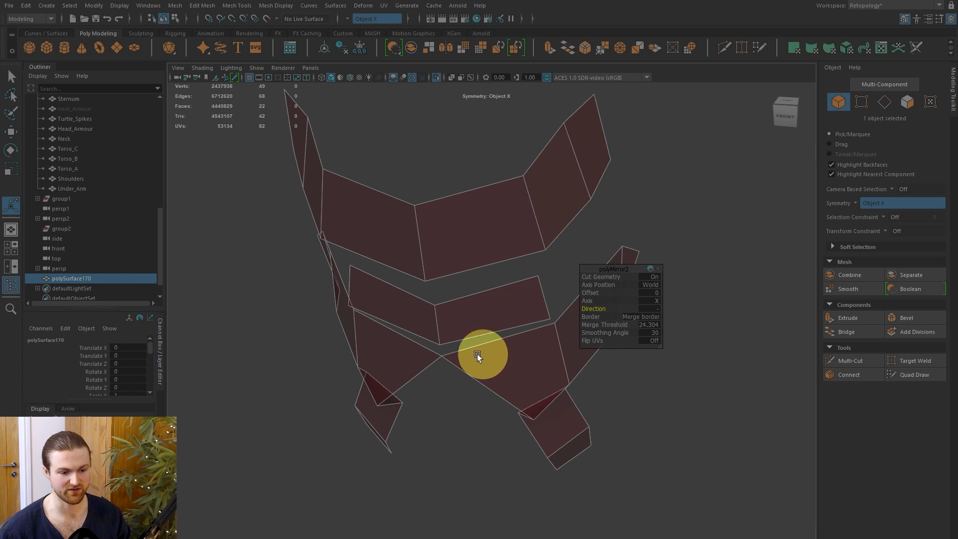
{"action": "mouse_move", "coordinate": [589, 324]}
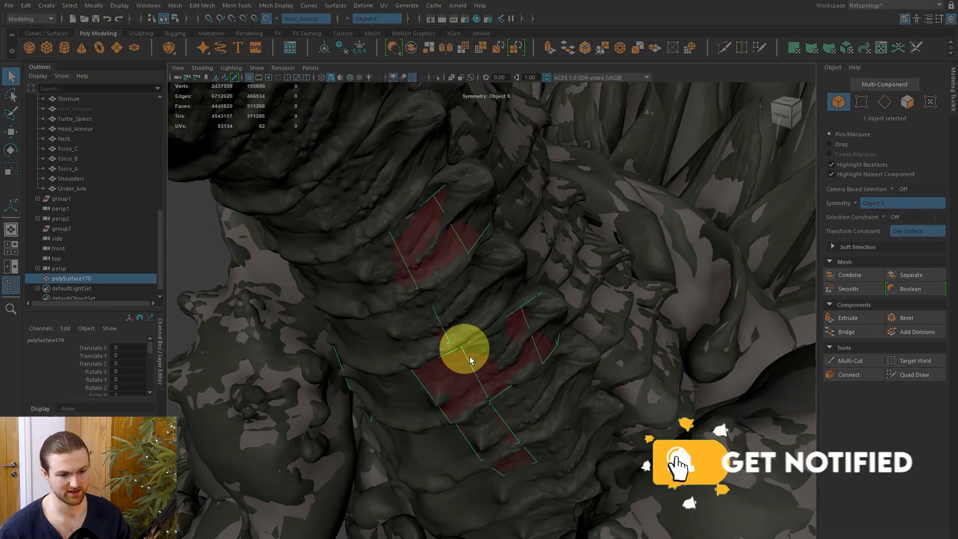
- Exit isolate select to show the full creature with its mirrored neck patches
{"action": "left_click", "coordinate": [914, 374]}
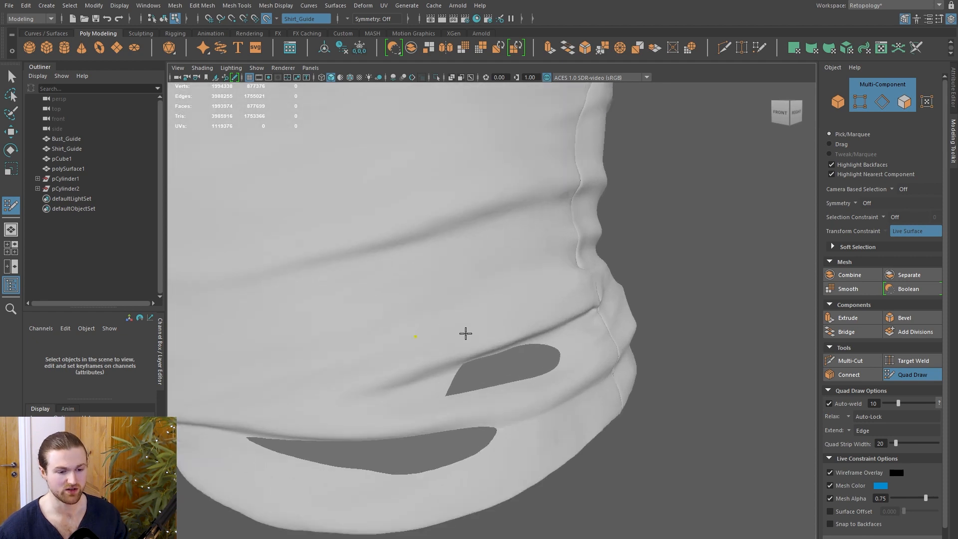
- Place a quad point on the shirt guide and enable Snap to Backfaces
{"action": "left_click", "coordinate": [490, 318]}
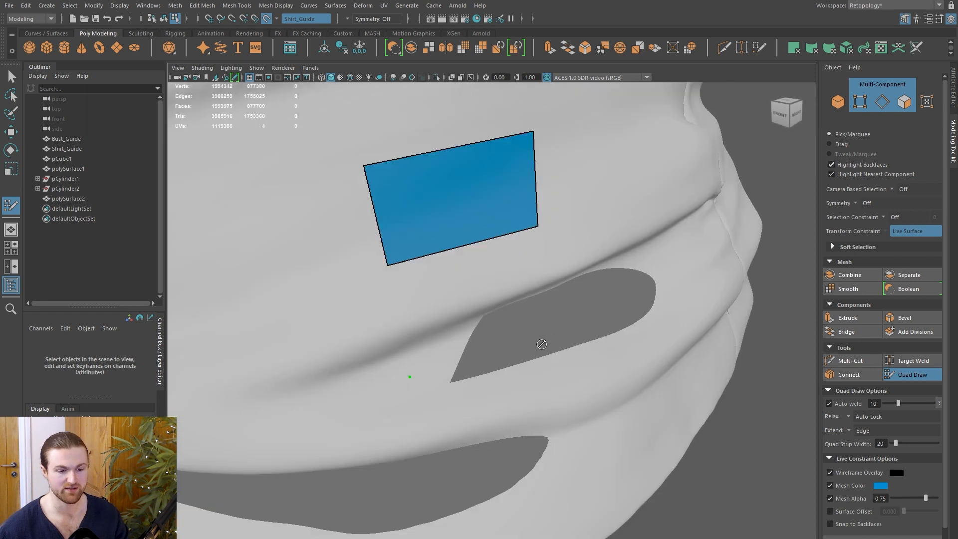
{"action": "mouse_move", "coordinate": [543, 334]}
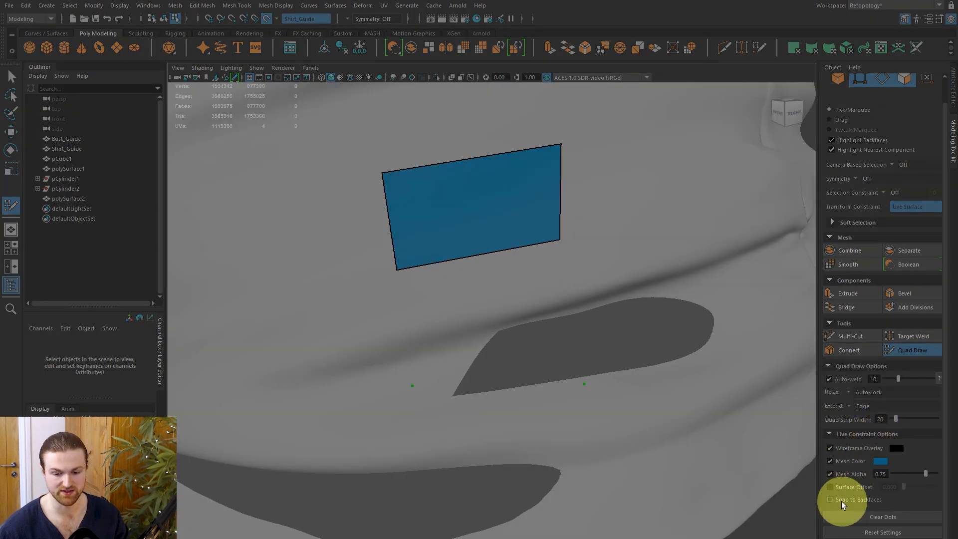
{"action": "left_click", "coordinate": [829, 499]}
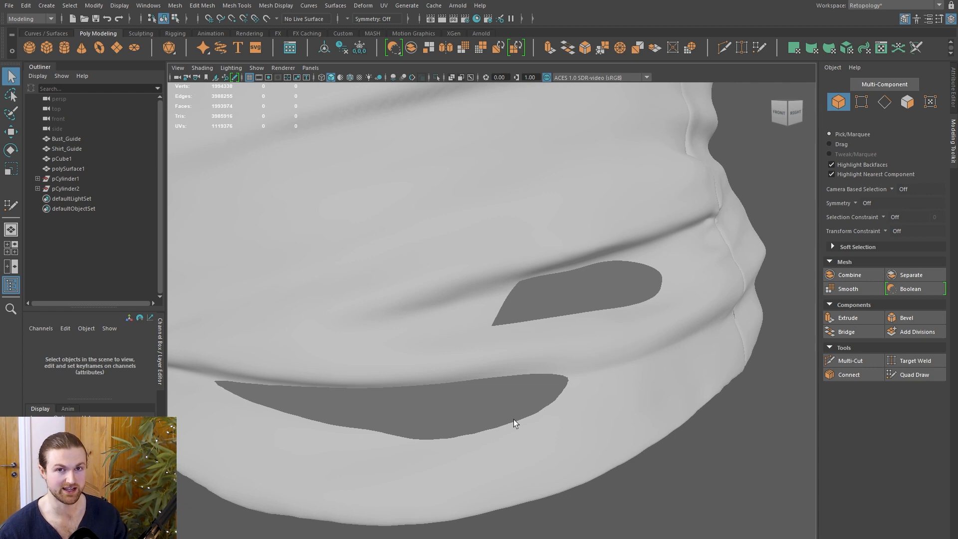
{"action": "mouse_move", "coordinate": [568, 309]}
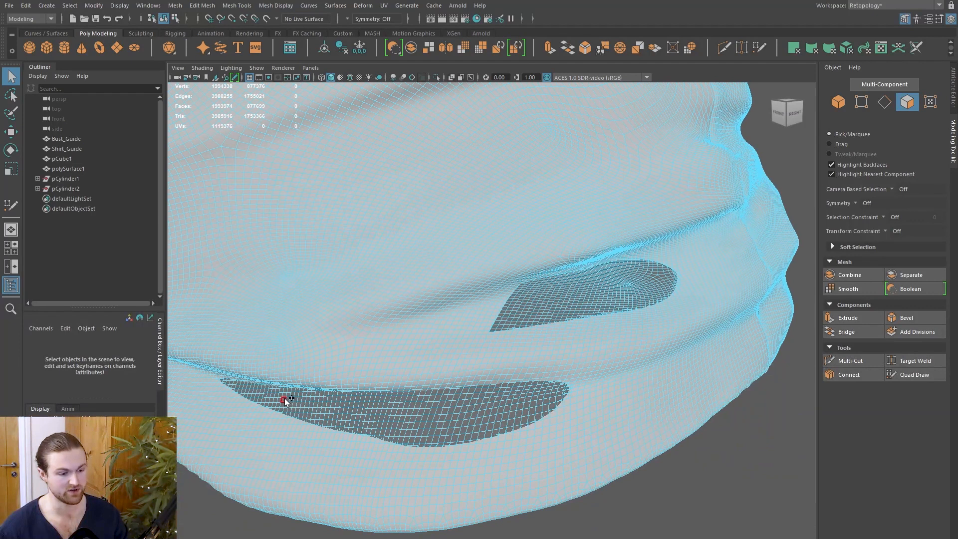
- Select the faces across the shirt guide's dark hole patch to fix them
{"action": "left_click", "coordinate": [425, 418]}
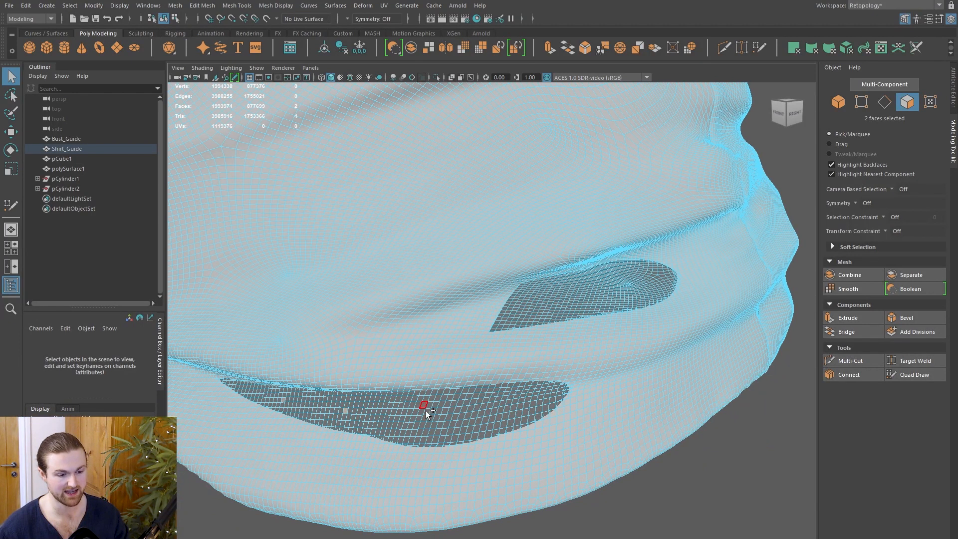
{"action": "left_click", "coordinate": [574, 283]}
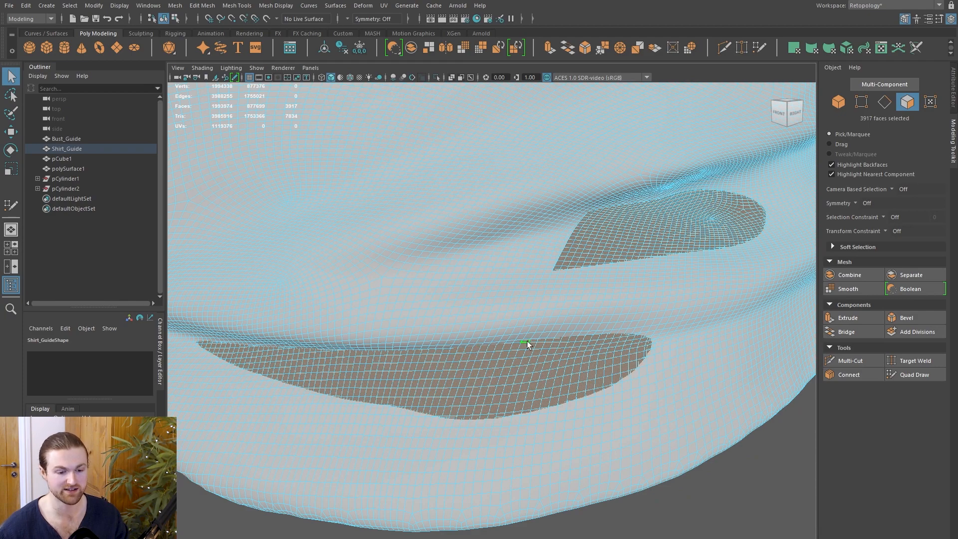
{"action": "left_click_drag", "start_coordinate": [529, 345], "coordinate": [639, 392]}
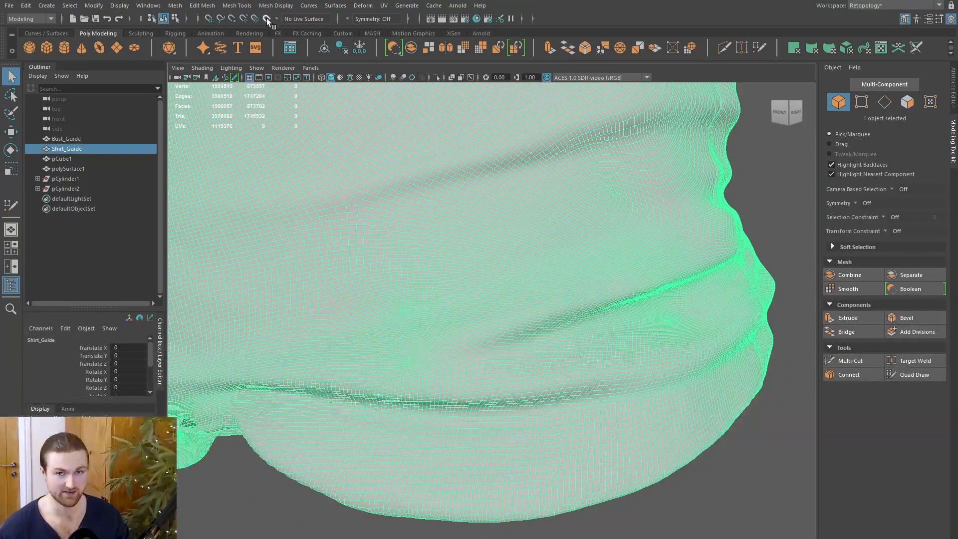
- Make Shirt_Guide the live surface and begin placing quad points on it
{"action": "left_click", "coordinate": [915, 374]}
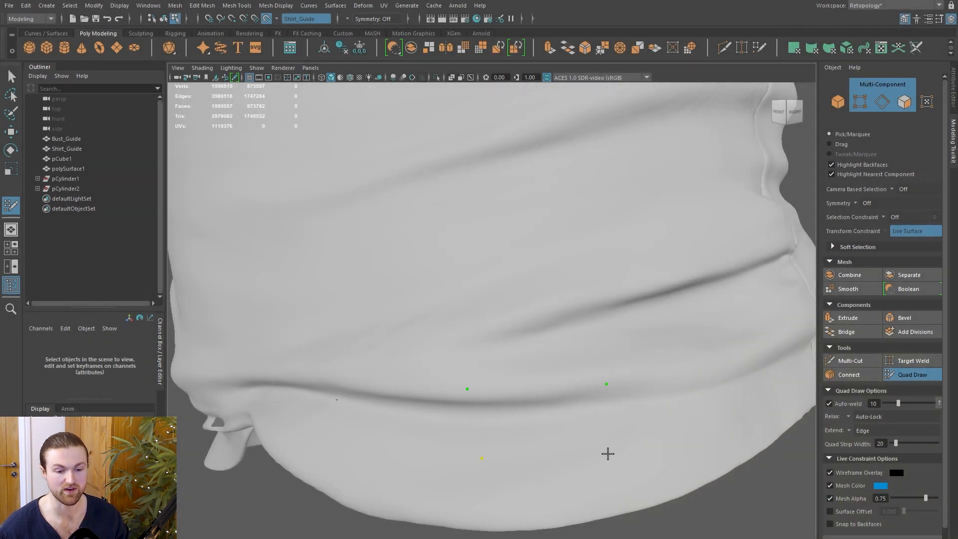
{"action": "left_click", "coordinate": [20, 5]}
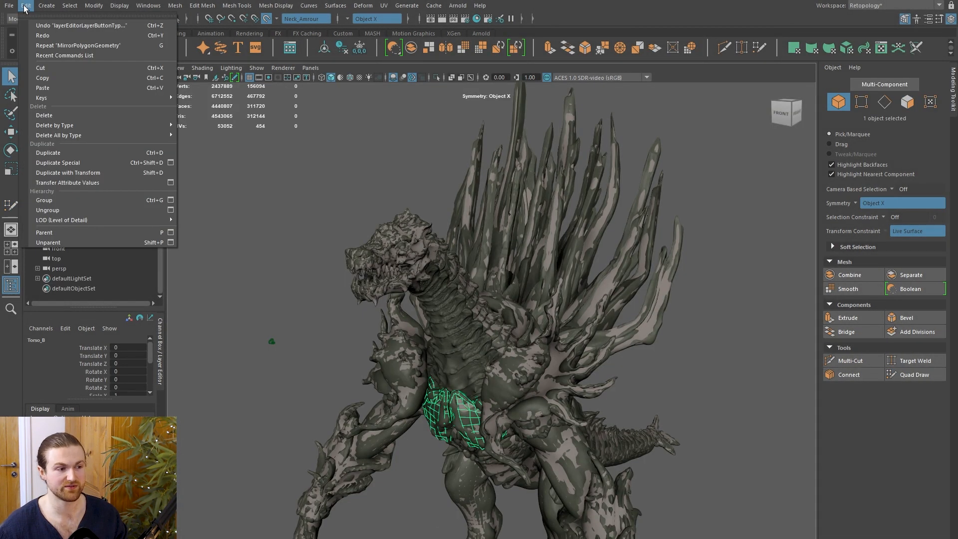
{"action": "mouse_move", "coordinate": [58, 136]}
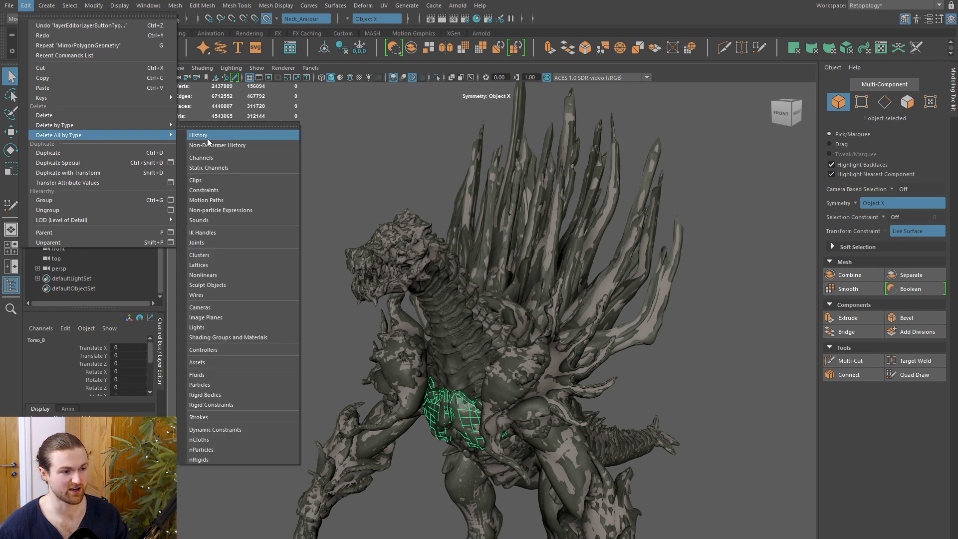
- Delete all construction history in the creature scene via Edit > Delete All by Type
{"action": "left_click", "coordinate": [198, 135]}
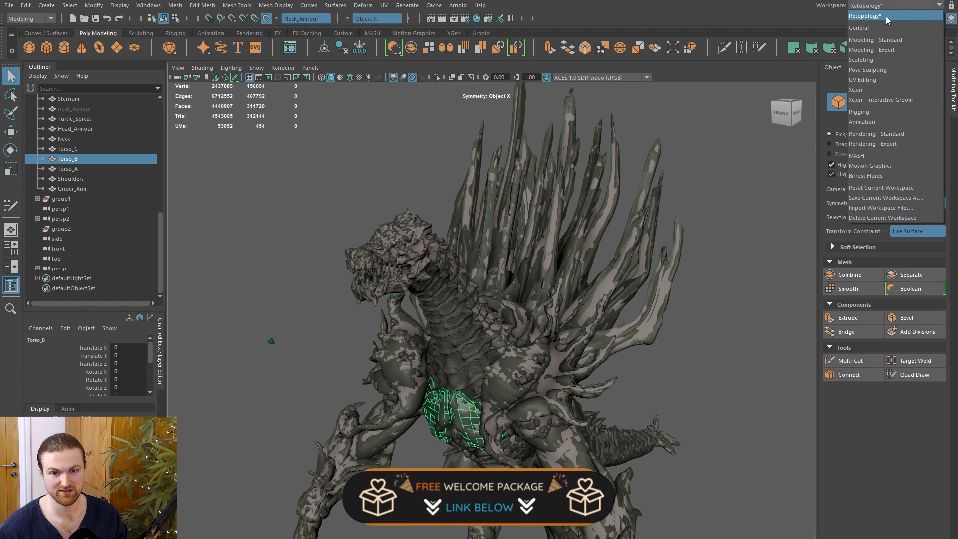
{"action": "mouse_move", "coordinate": [881, 190]}
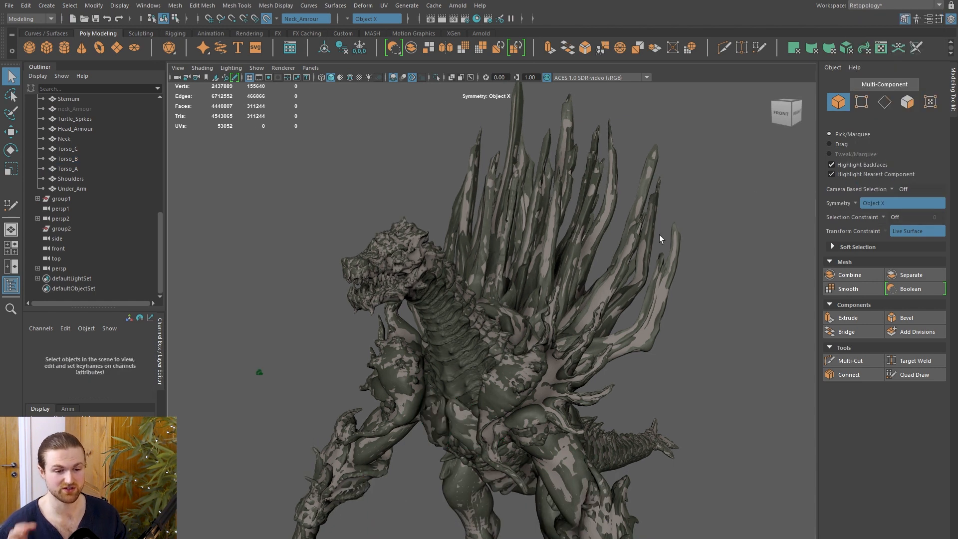
{"action": "left_click_drag", "start_coordinate": [659, 238], "coordinate": [631, 299]}
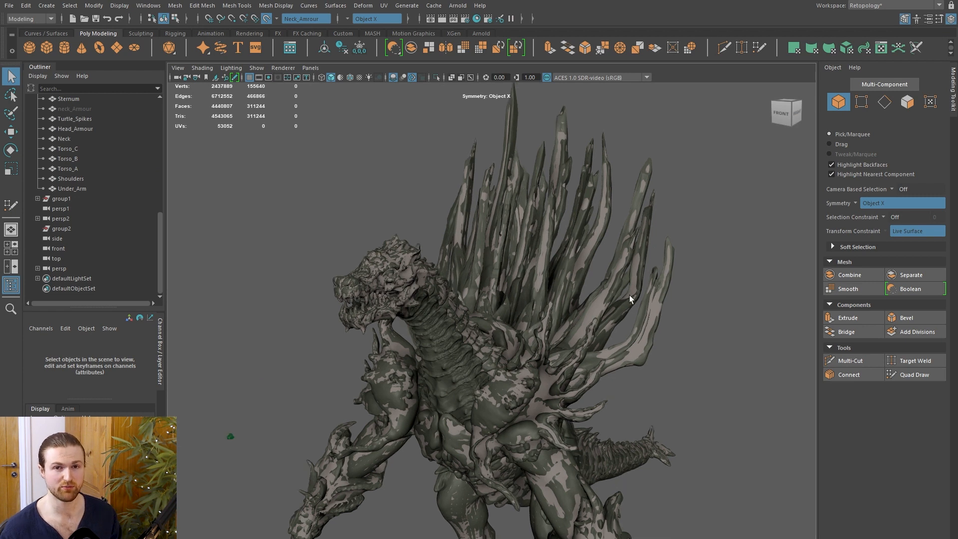